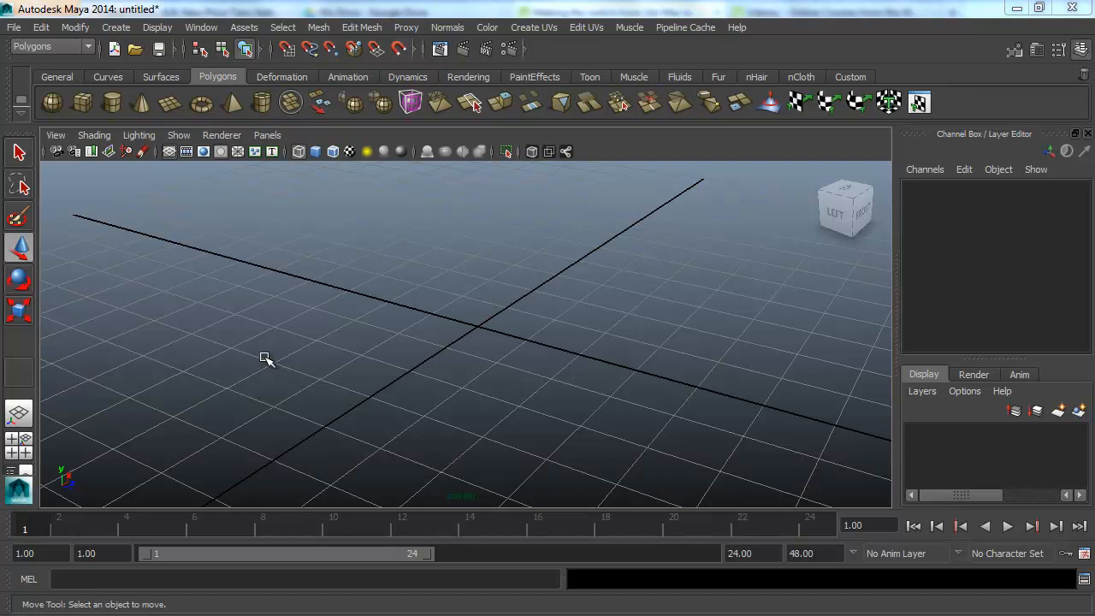
mouse_move(508, 416)
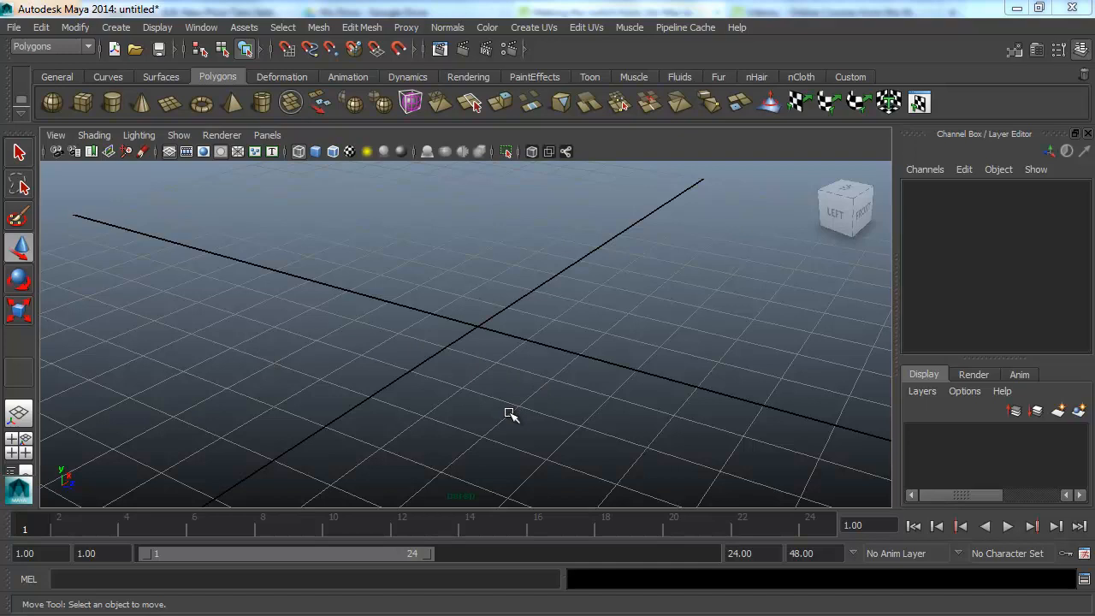
mouse_move(453, 344)
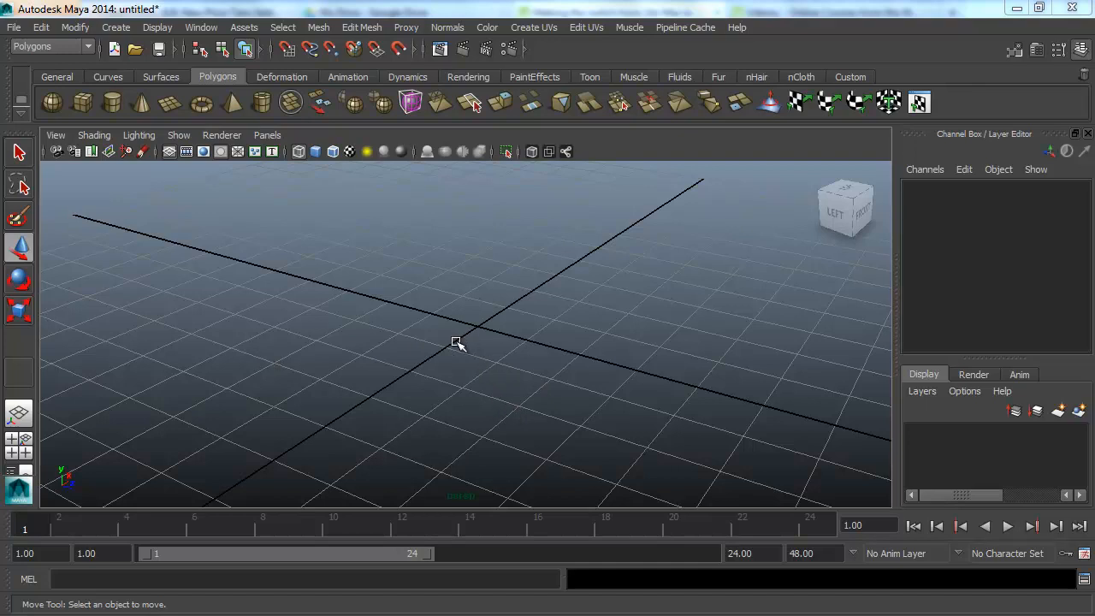
mouse_move(464, 345)
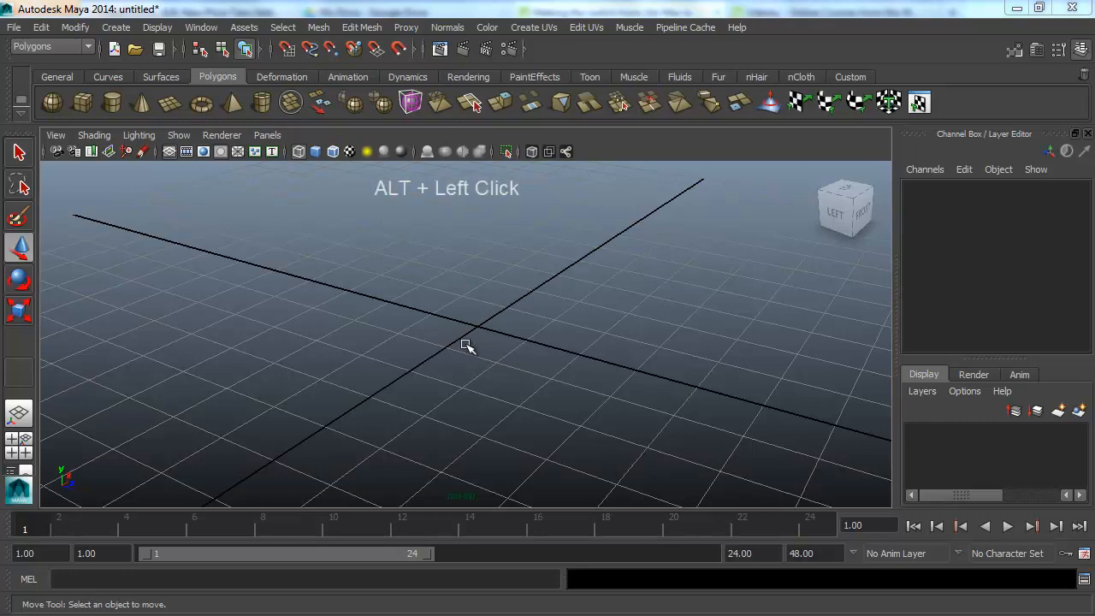
Step: Tumble the perspective camera around the empty grid until it is viewed from behind
left_click_drag(468, 346, 572, 346)
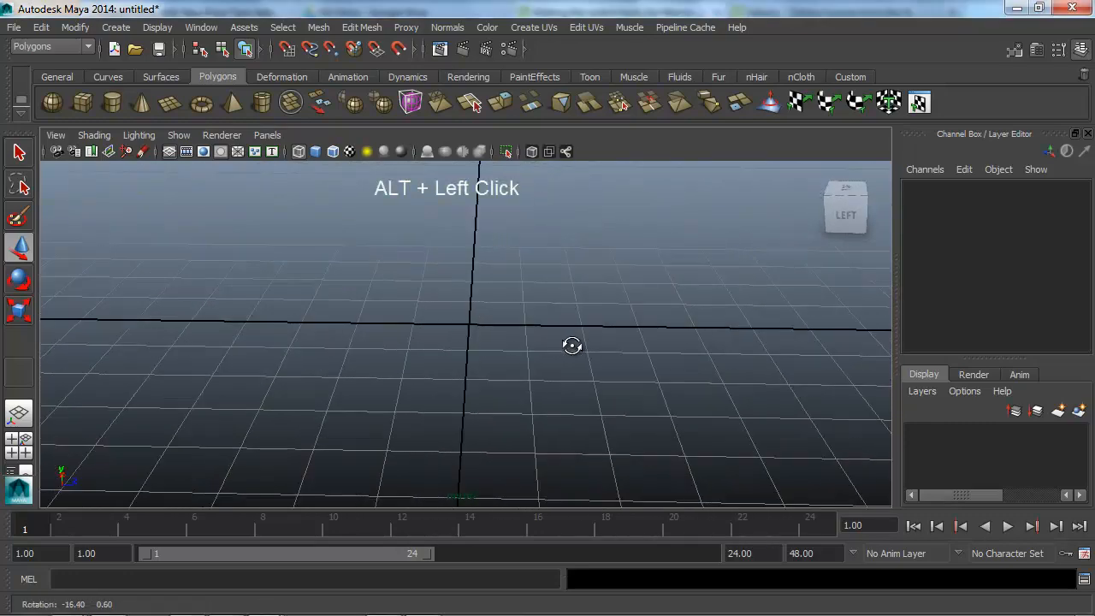
left_click_drag(572, 344, 535, 345)
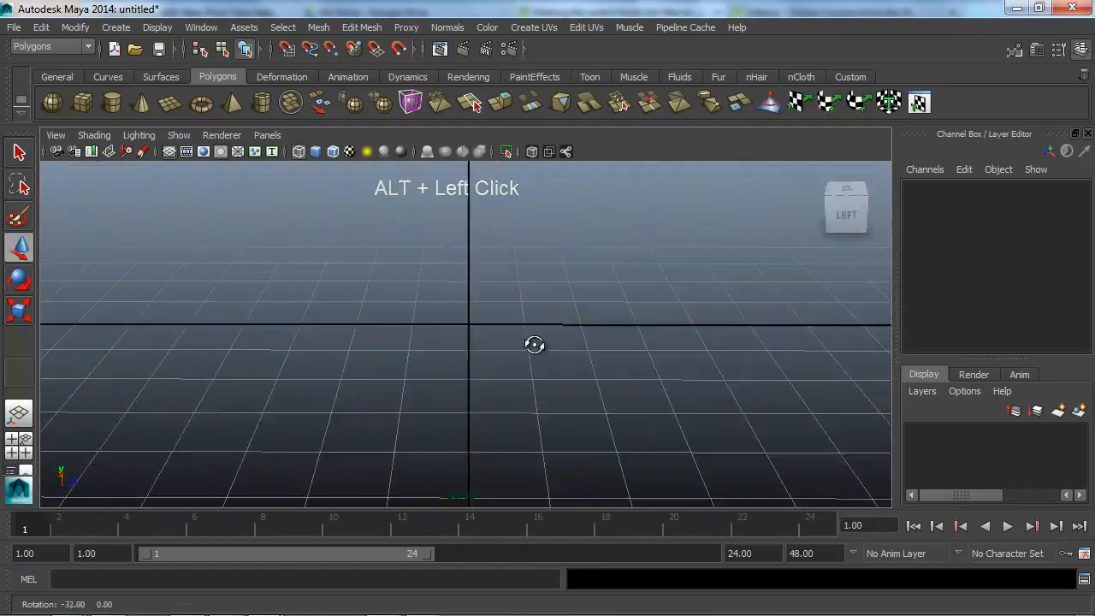
left_click_drag(534, 345, 591, 343)
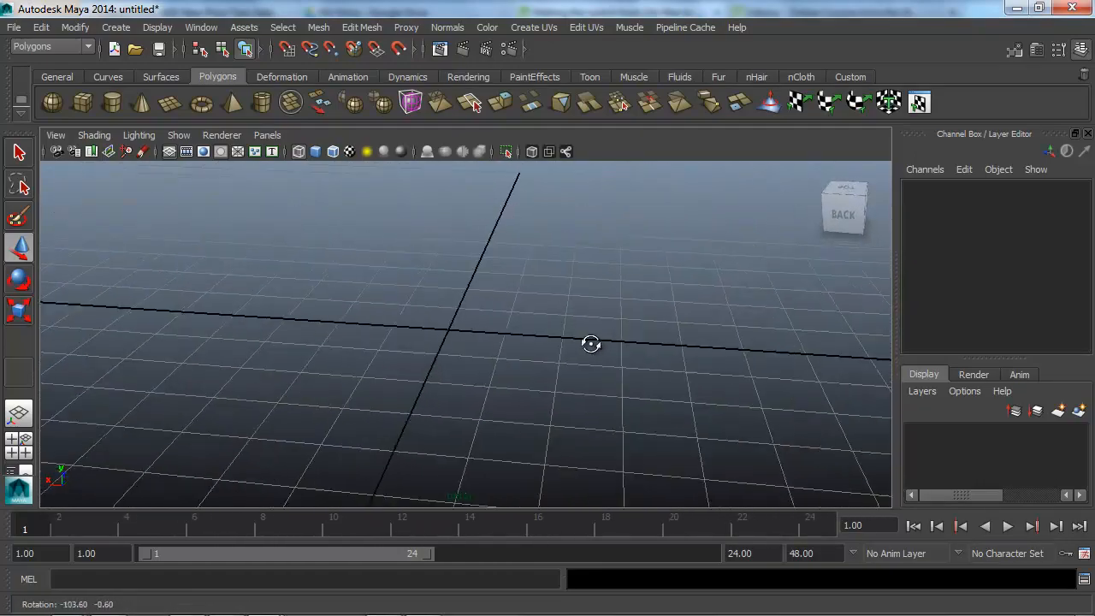
left_click_drag(591, 343, 488, 333)
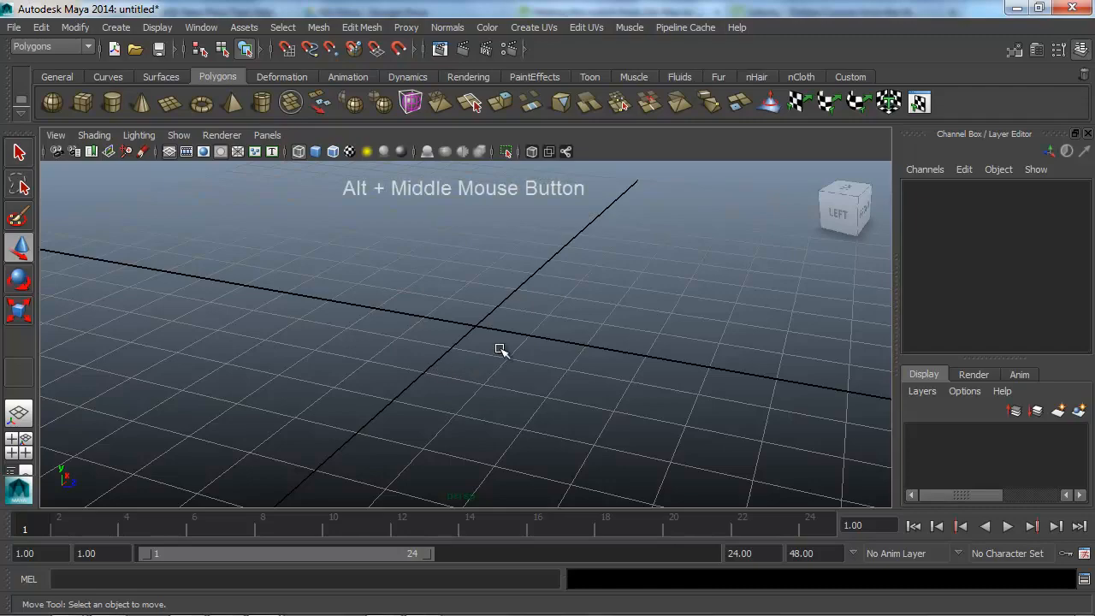
Step: Track the camera sideways and upward across the grid, then tumble to a back-left corner view
left_click_drag(501, 349, 438, 385)
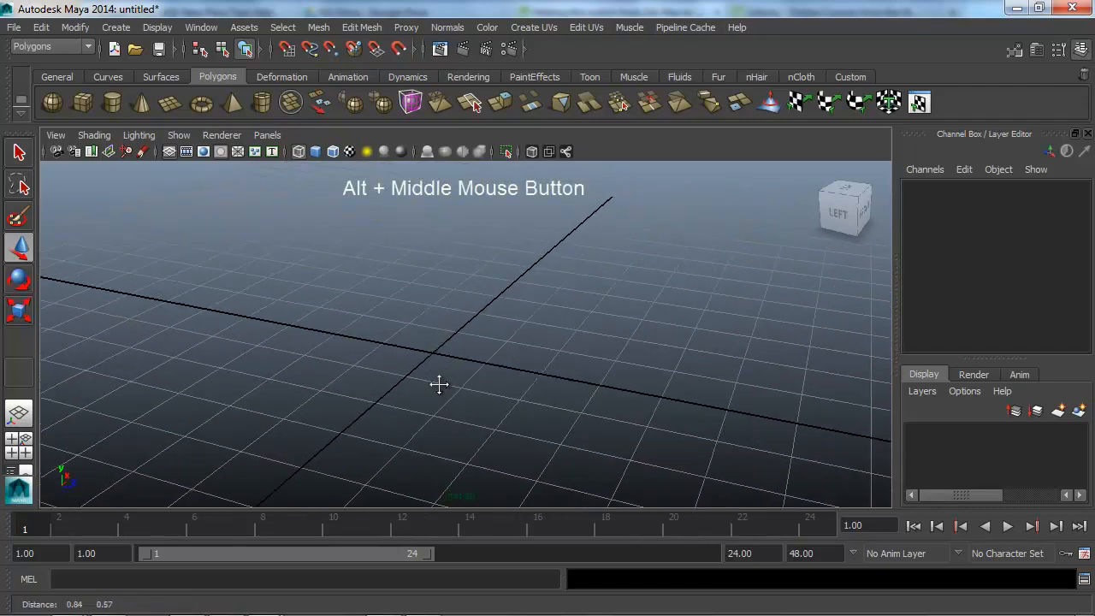
left_click_drag(440, 385, 441, 328)
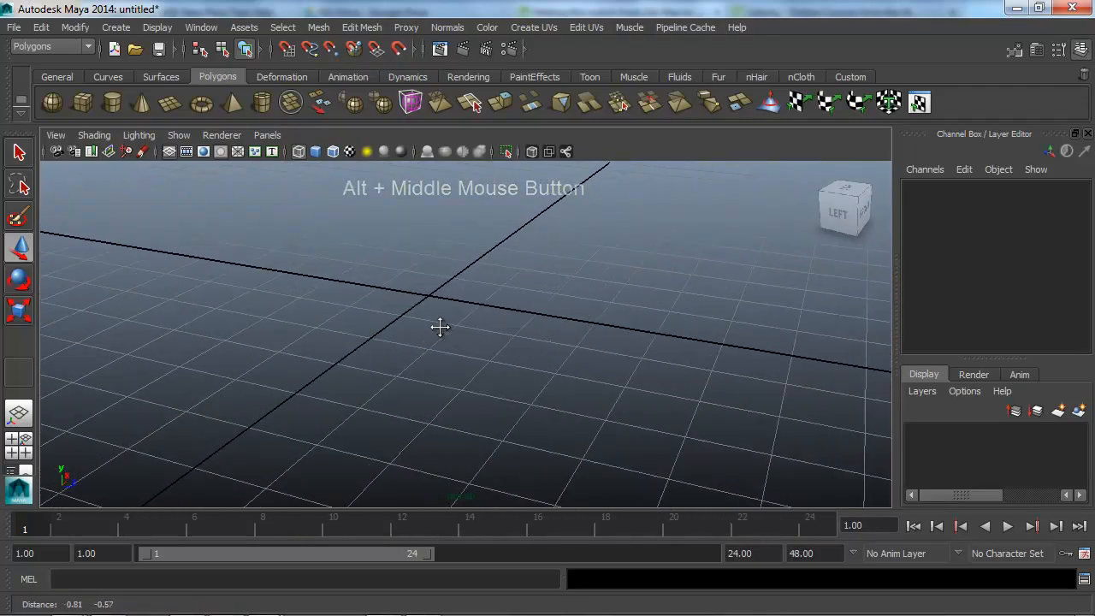
left_click_drag(441, 328, 483, 372)
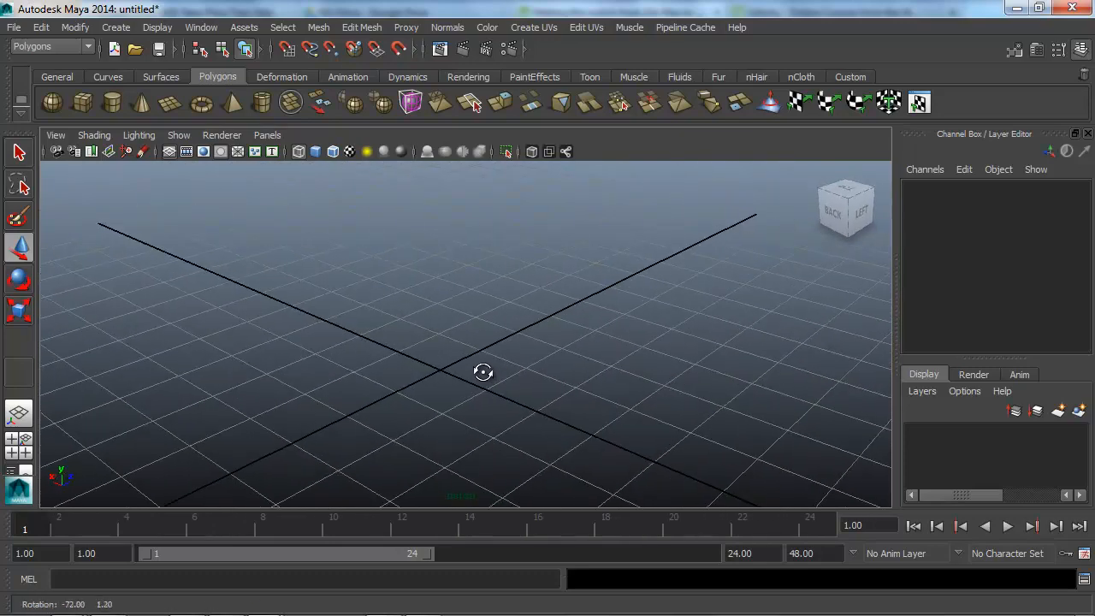